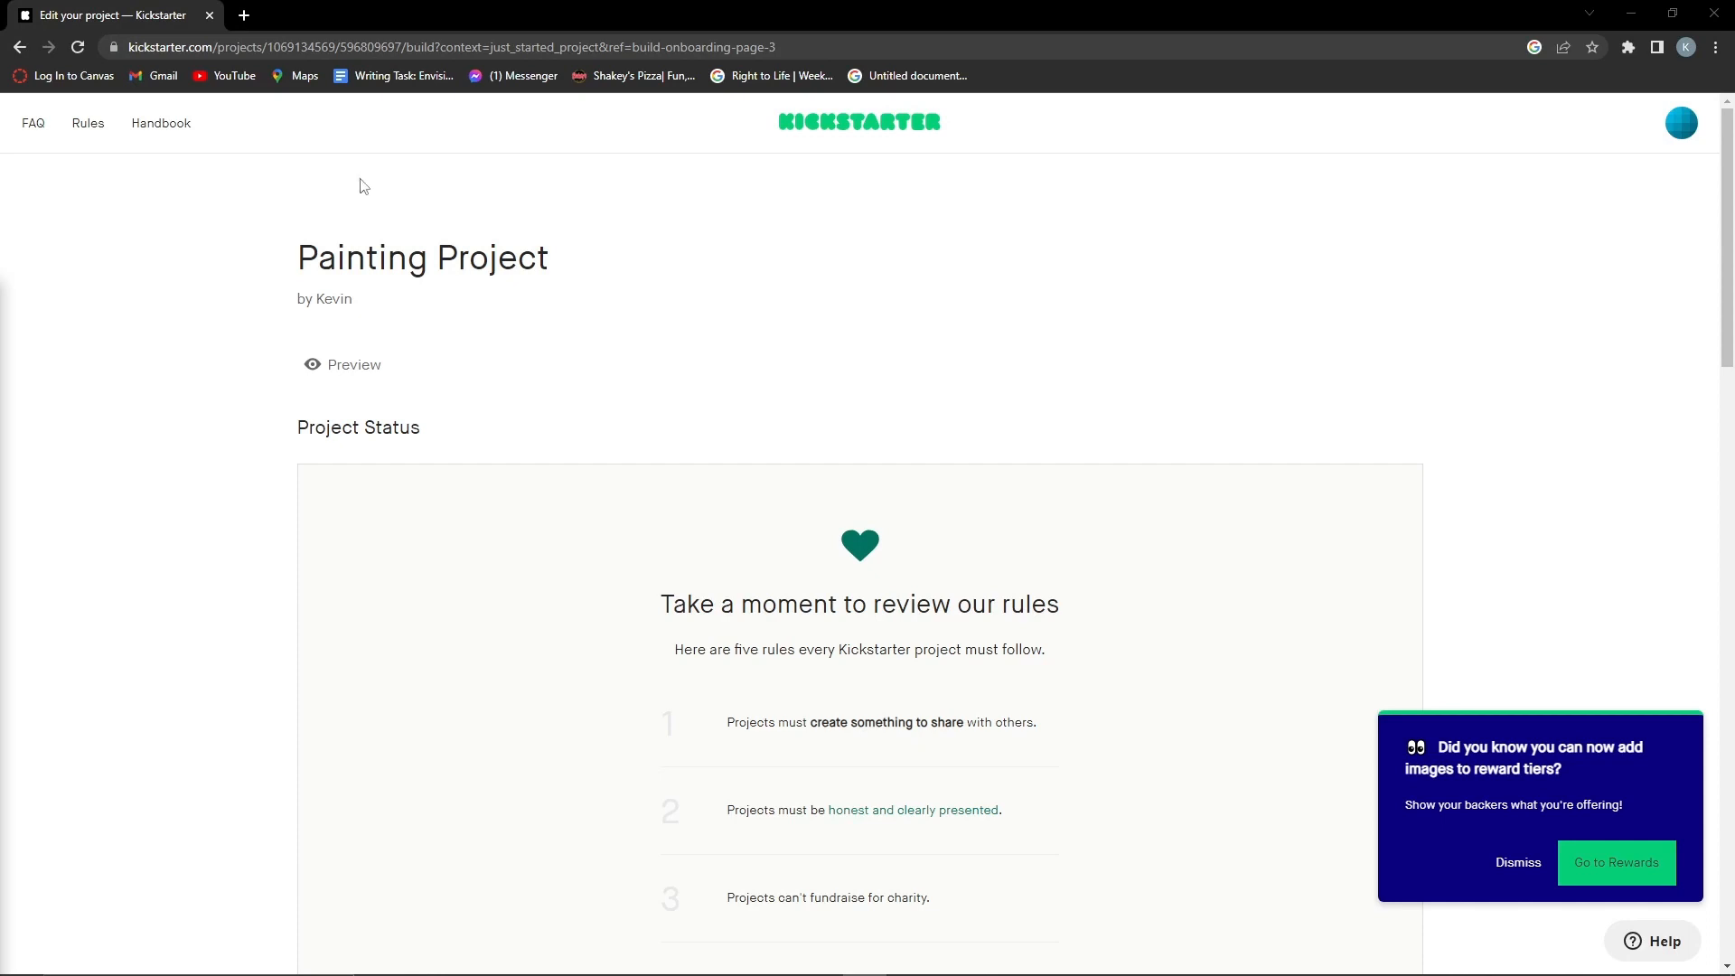
{"action": "scroll", "scroll_direction": "down", "scroll_amount": 3}
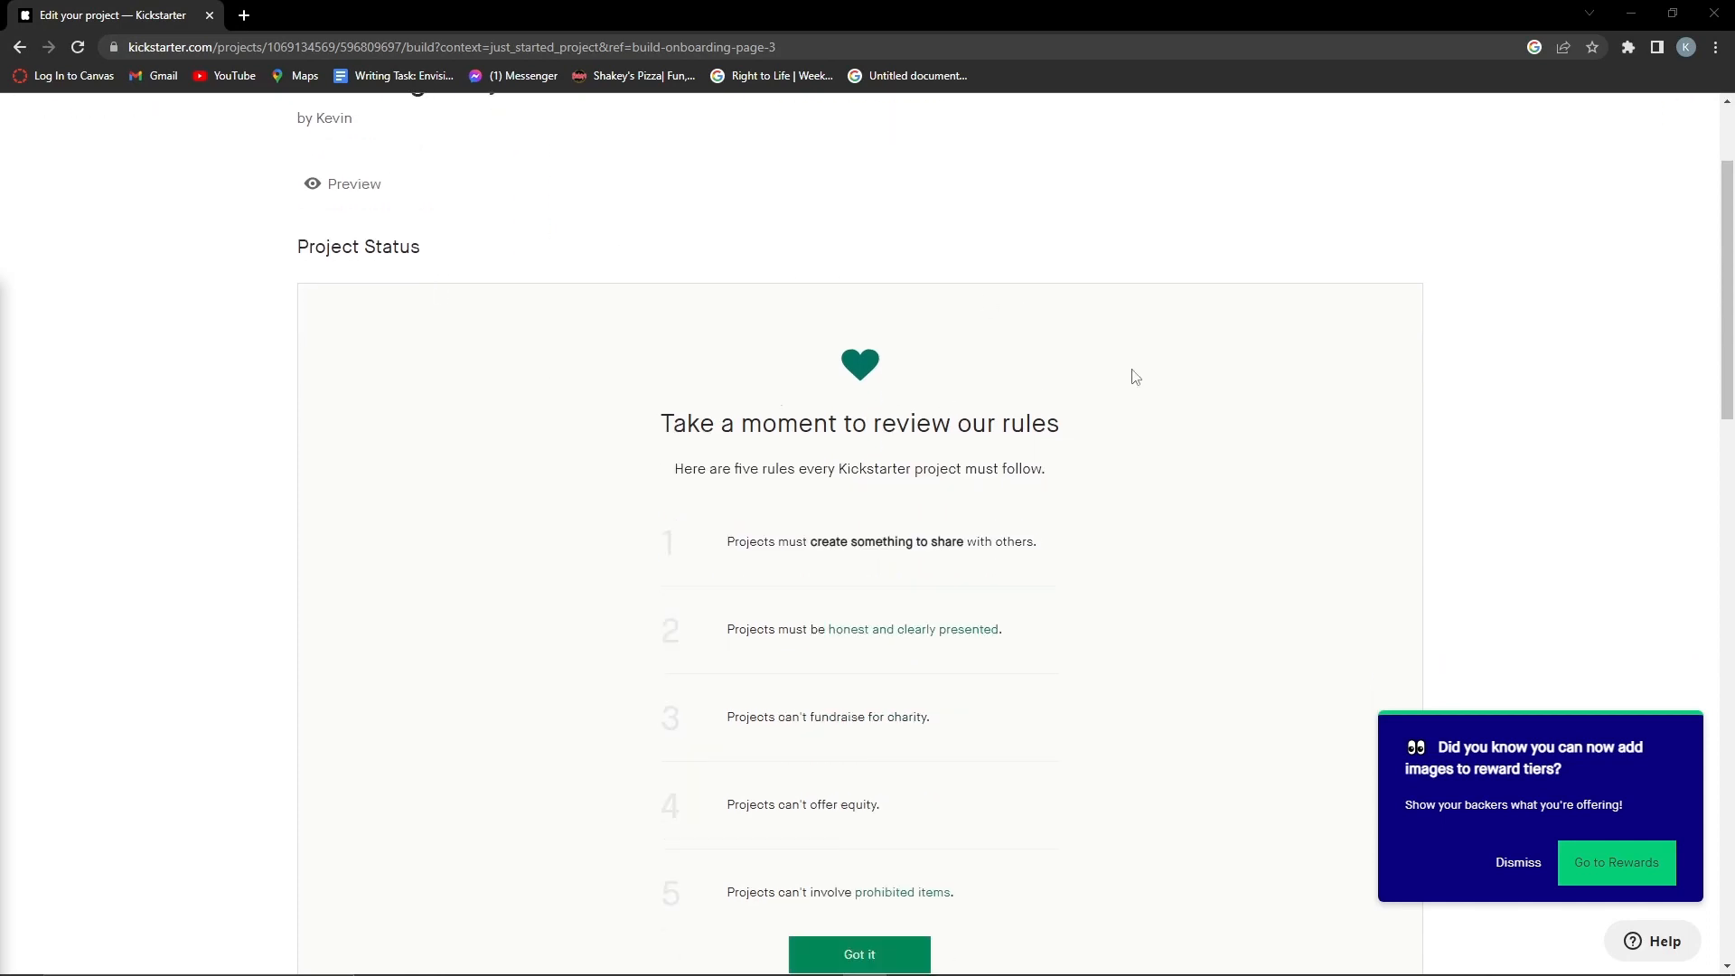
{"action": "mouse_move", "coordinate": [486, 280]}
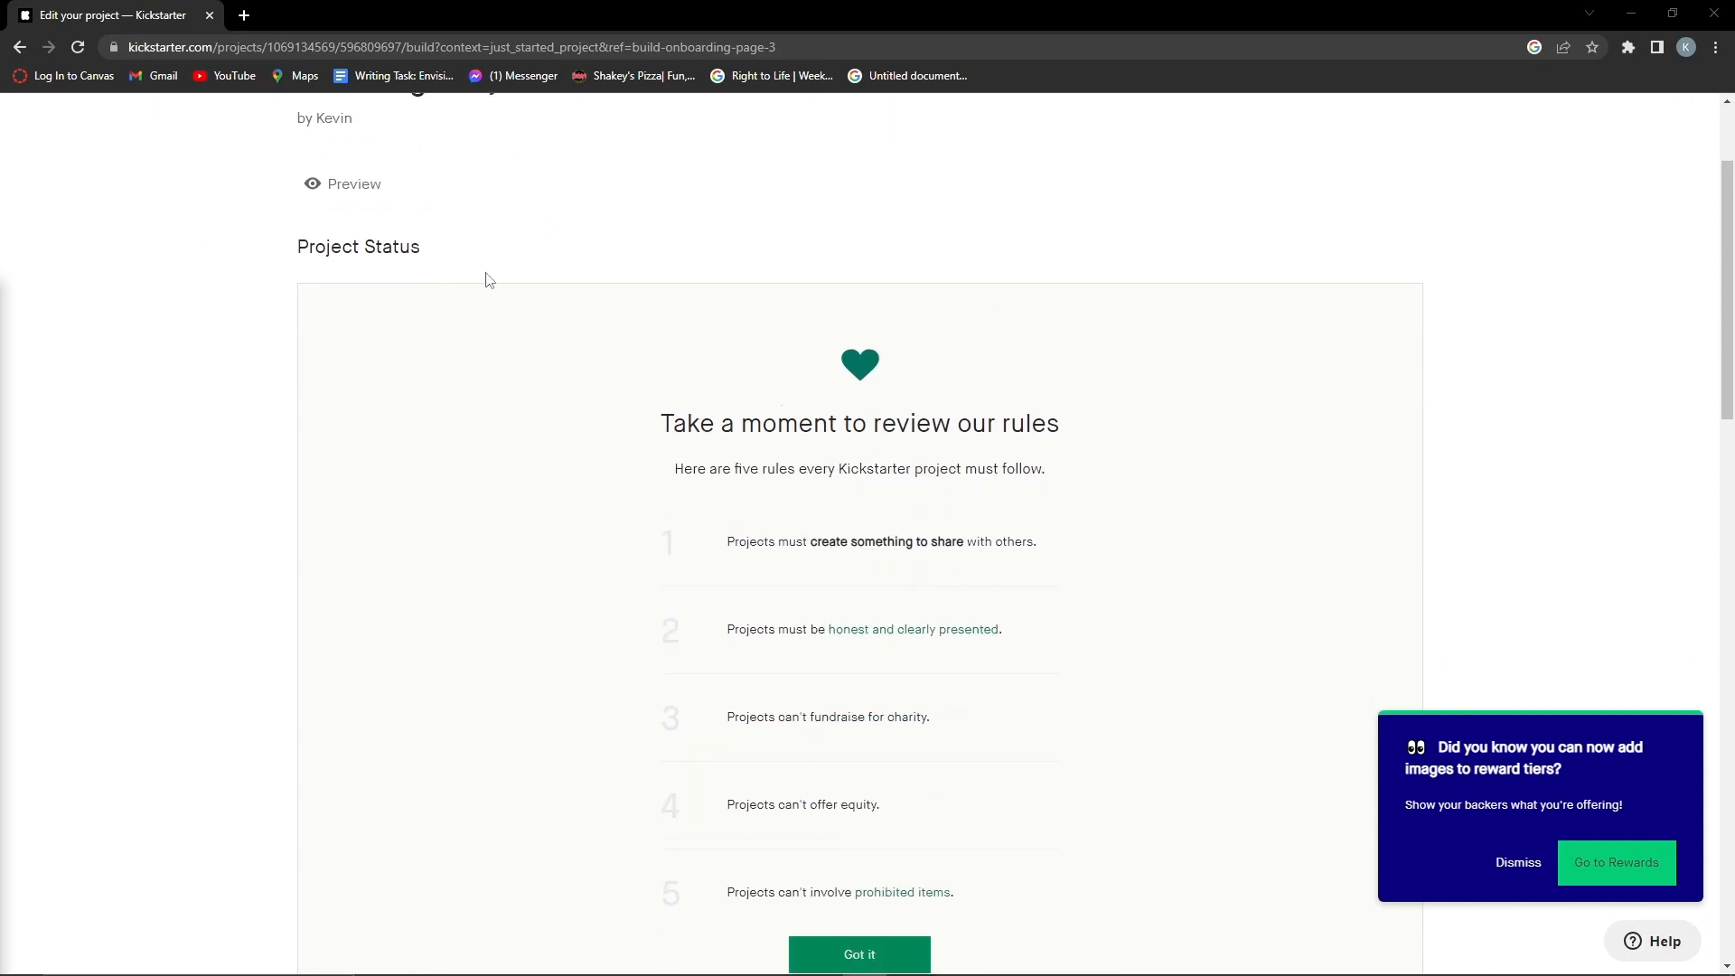
{"action": "scroll", "scroll_direction": "down", "scroll_amount": 3}
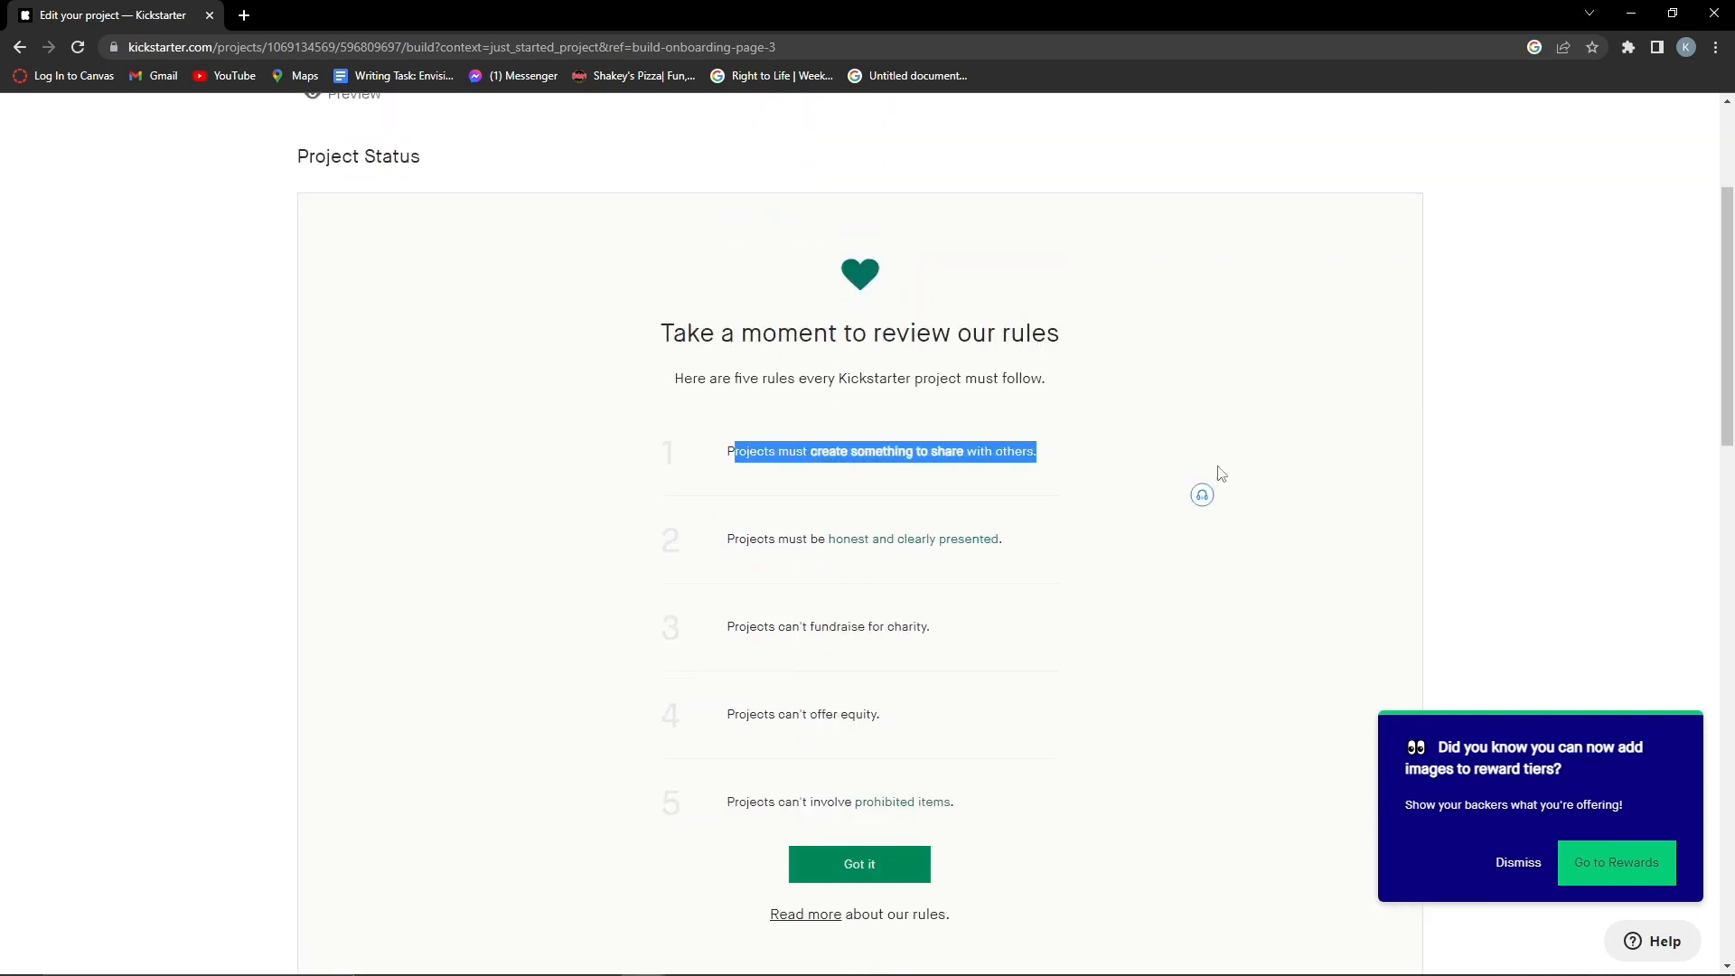
{"action": "scroll", "scroll_direction": "down", "scroll_amount": 3}
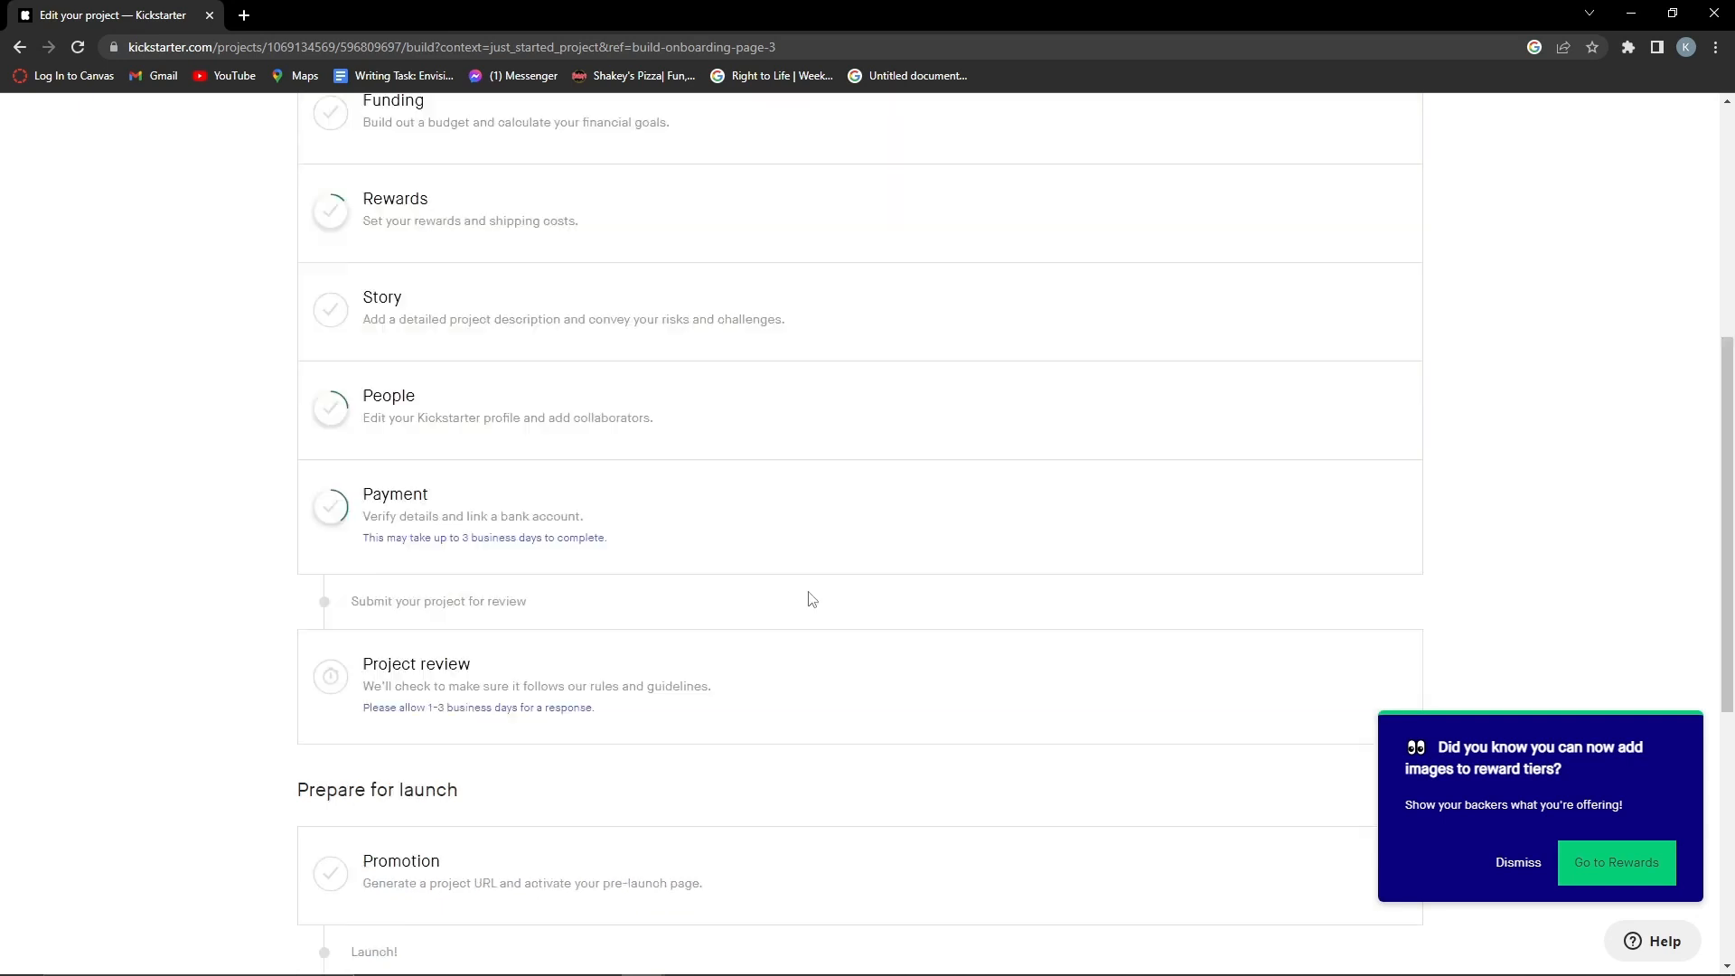
{"action": "mouse_move", "coordinate": [559, 326]}
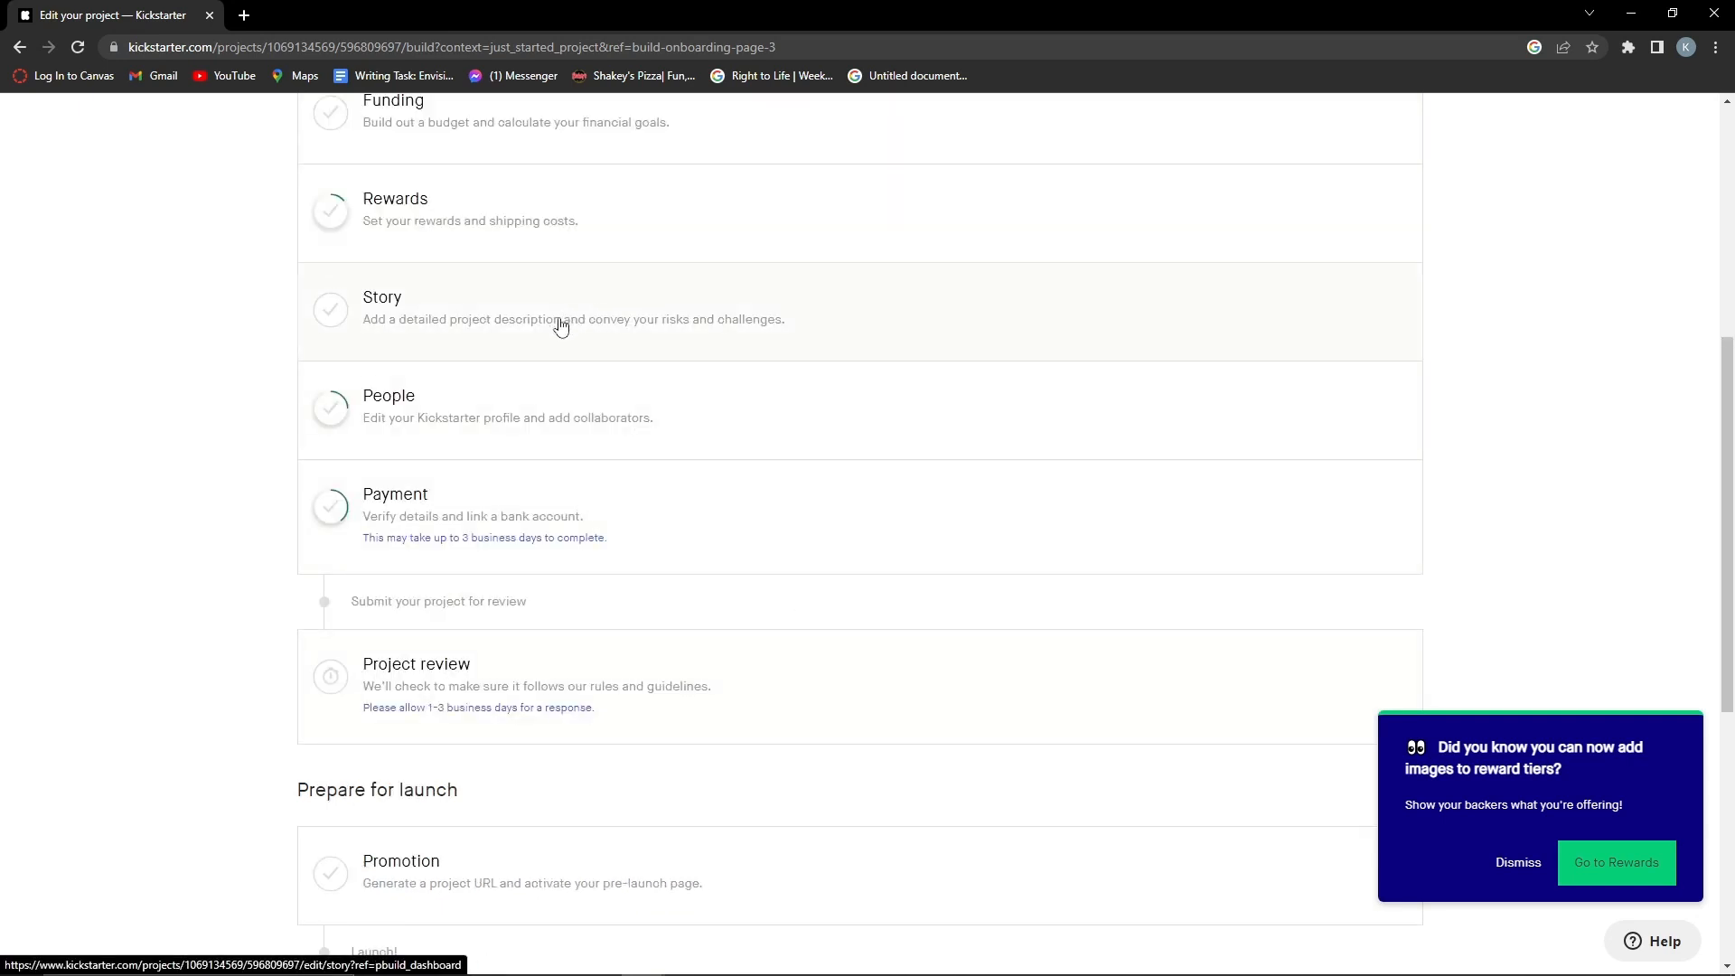
{"action": "scroll", "scroll_direction": "down", "scroll_amount": 3}
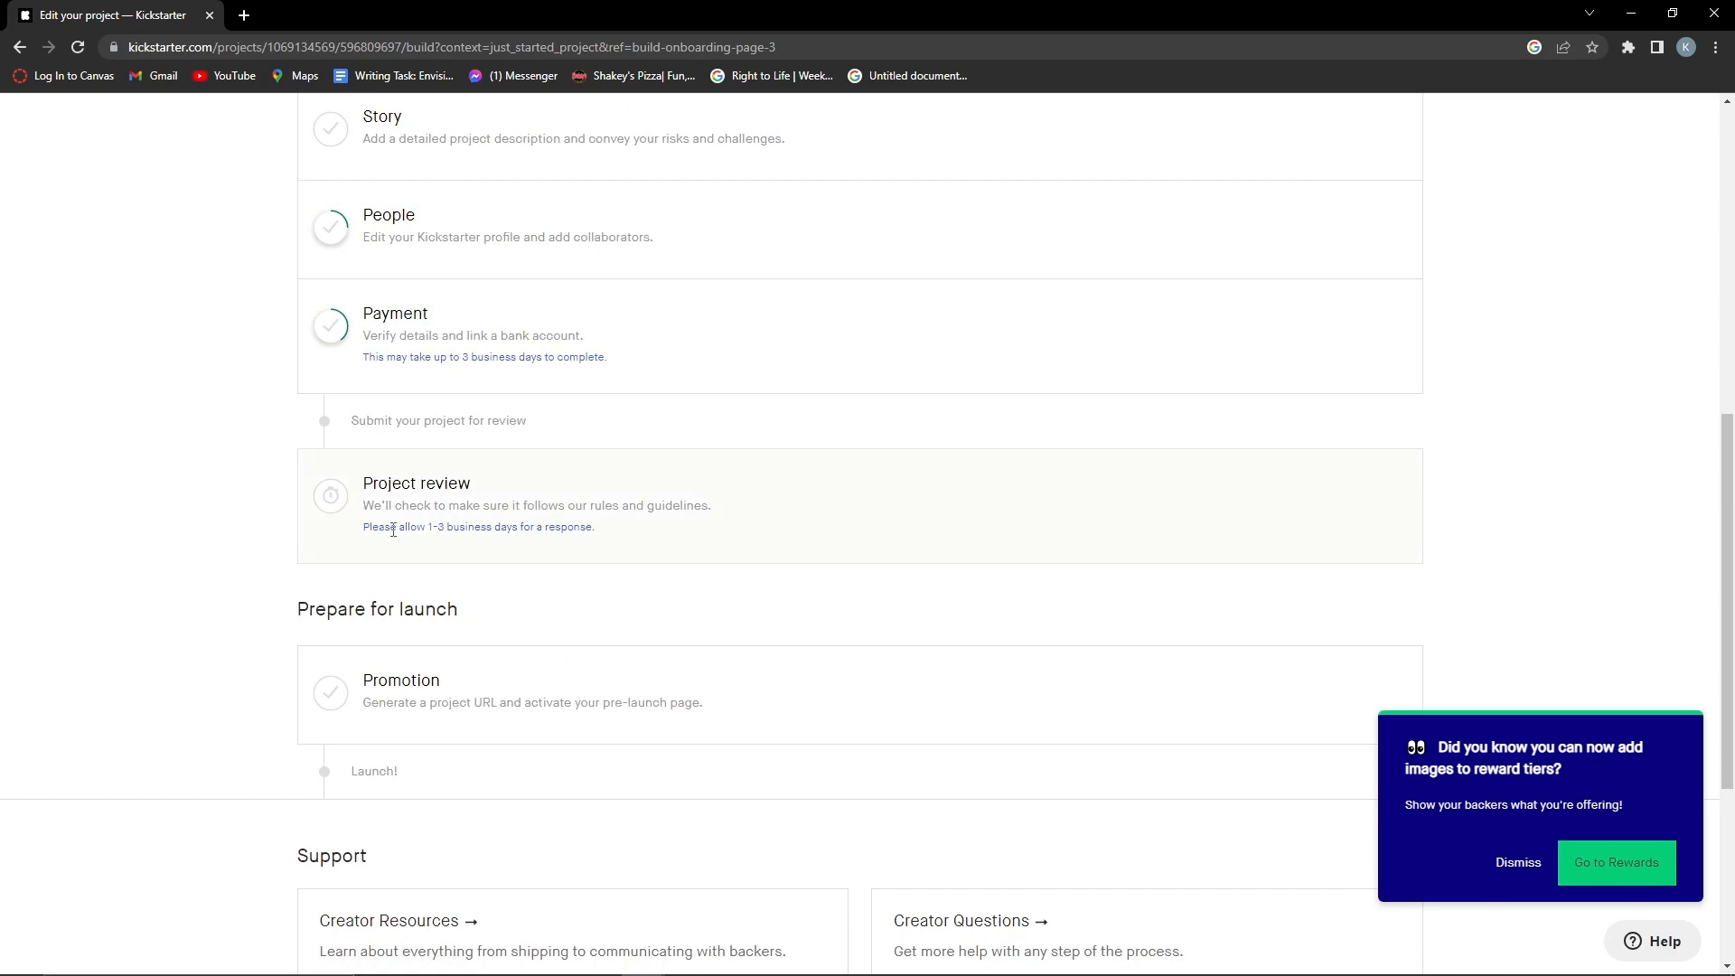
{"action": "mouse_move", "coordinate": [311, 392]}
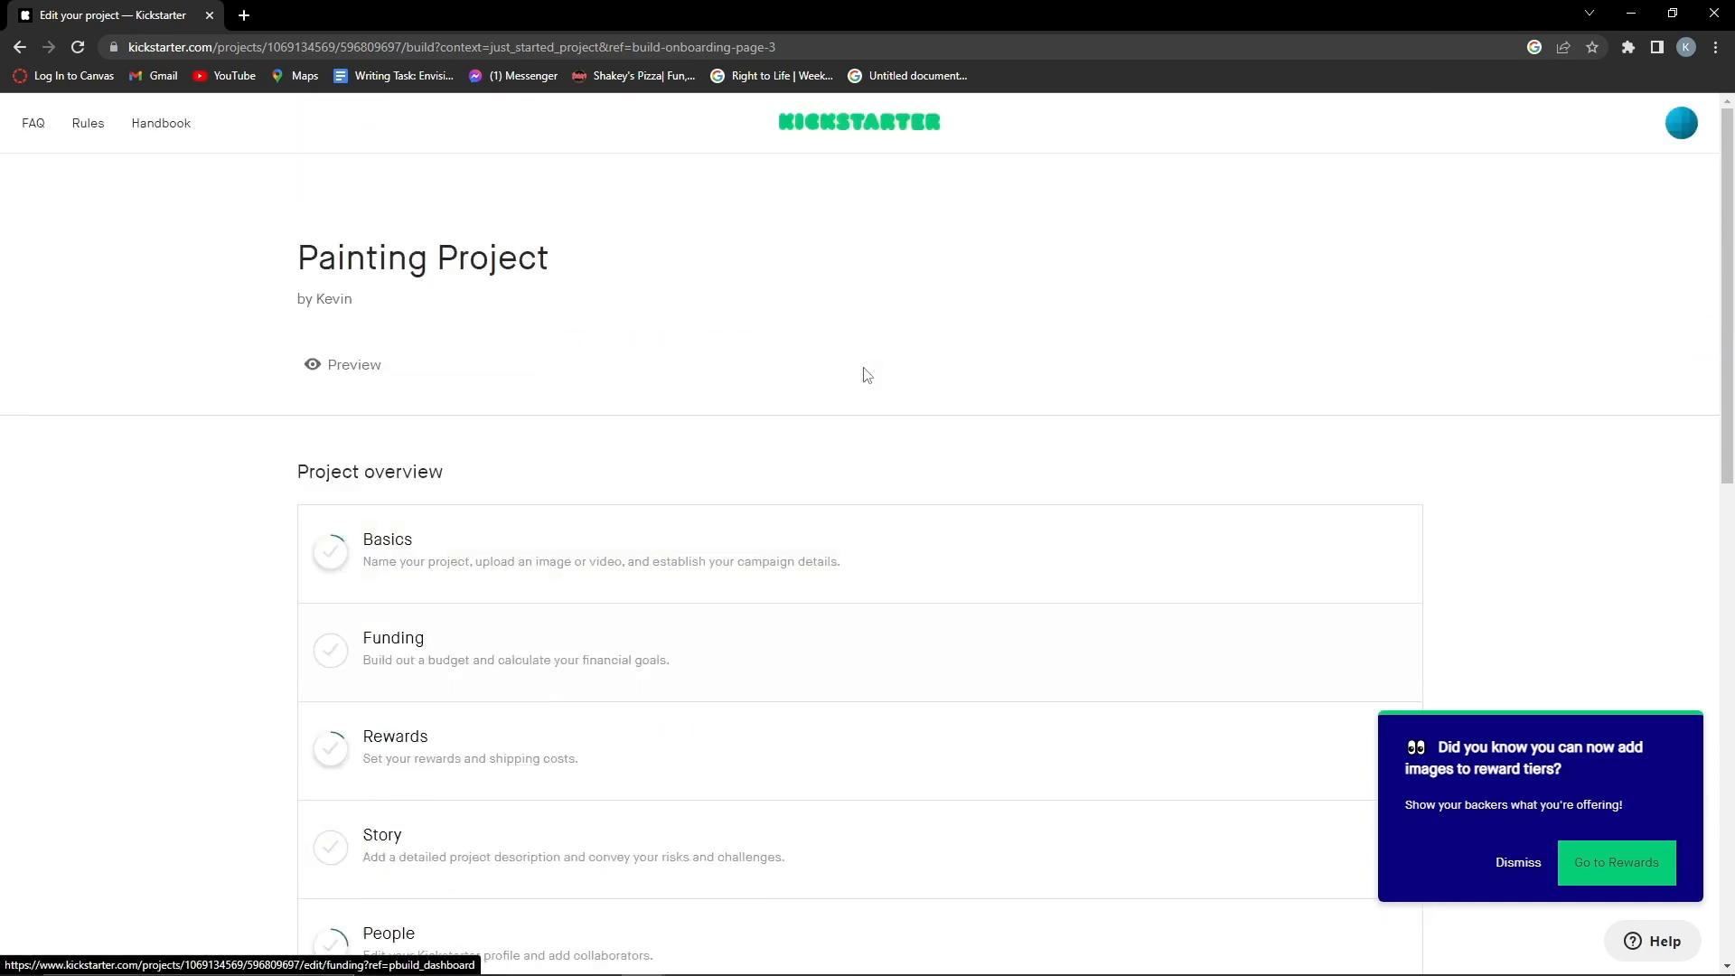
{"action": "scroll", "scroll_direction": "down", "scroll_amount": 3}
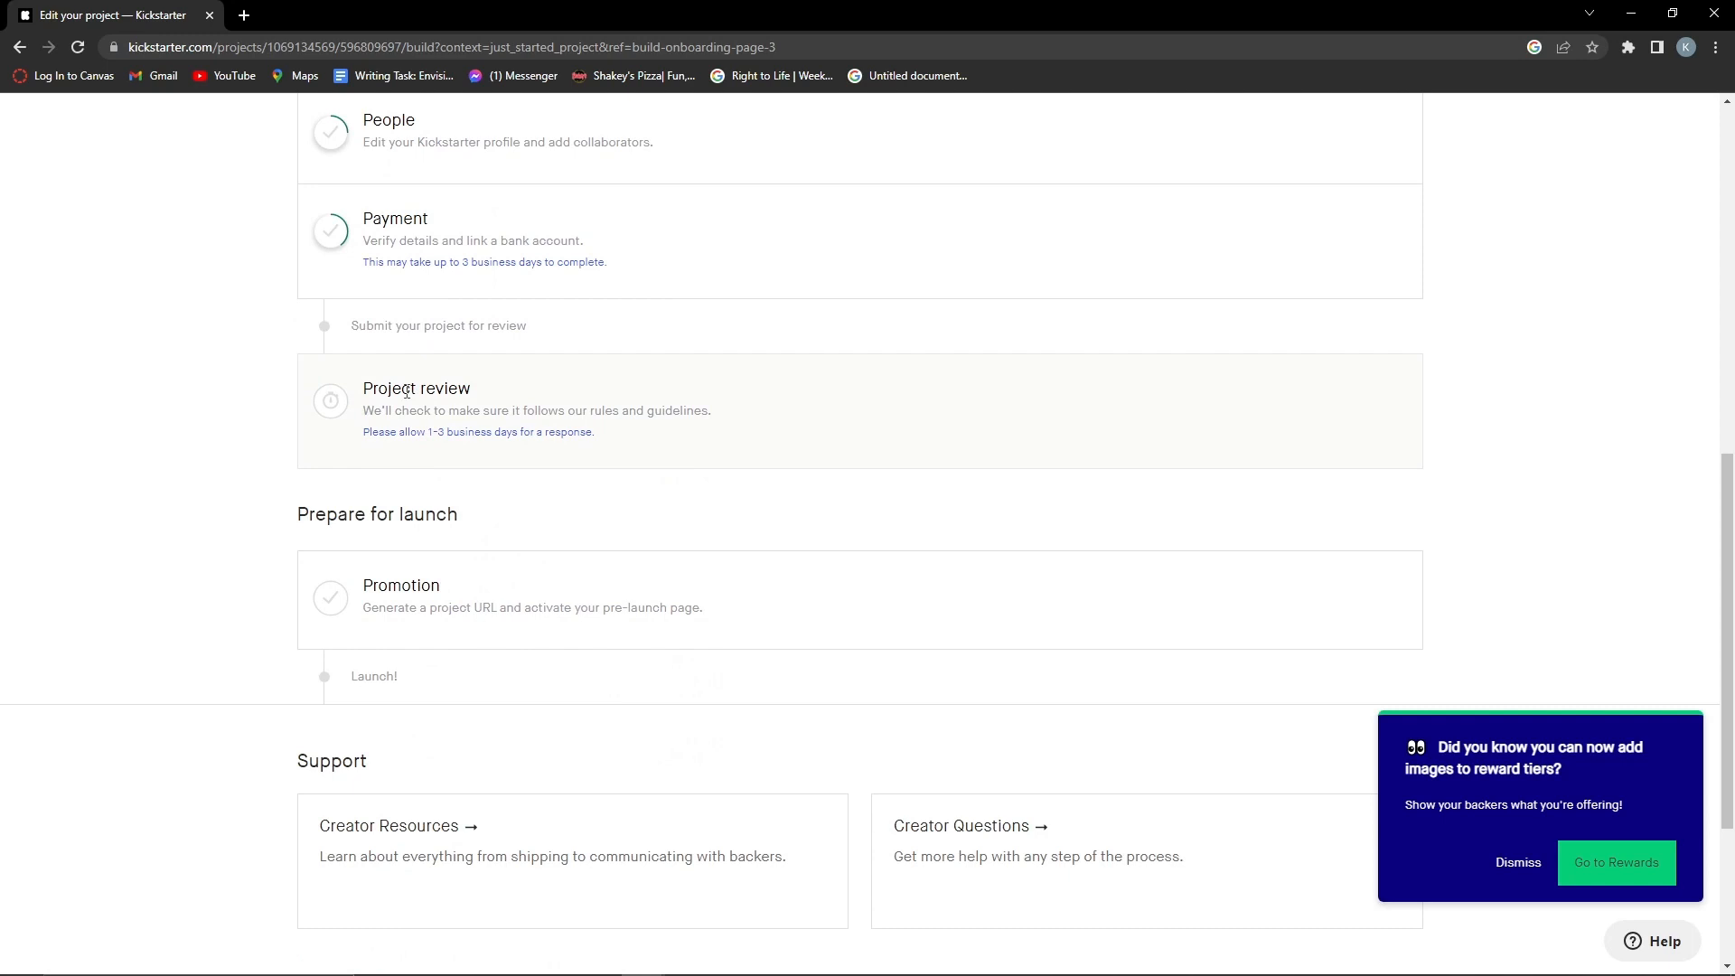
{"action": "mouse_move", "coordinate": [357, 425]}
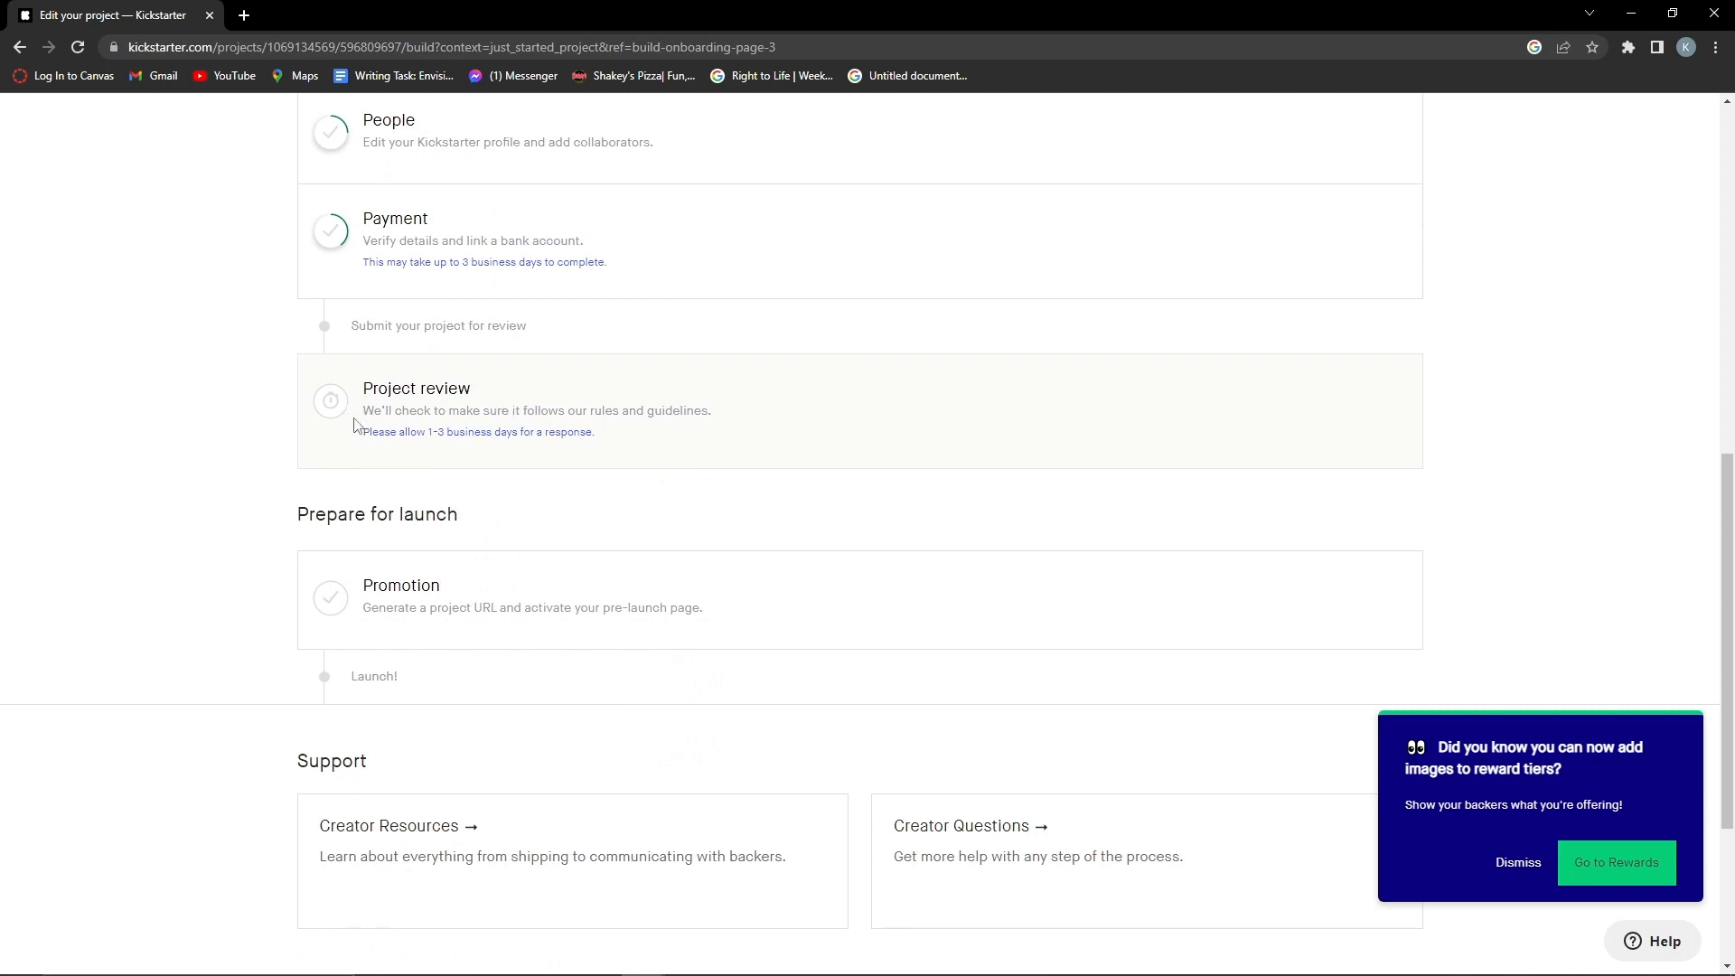
{"action": "mouse_move", "coordinate": [1195, 401]}
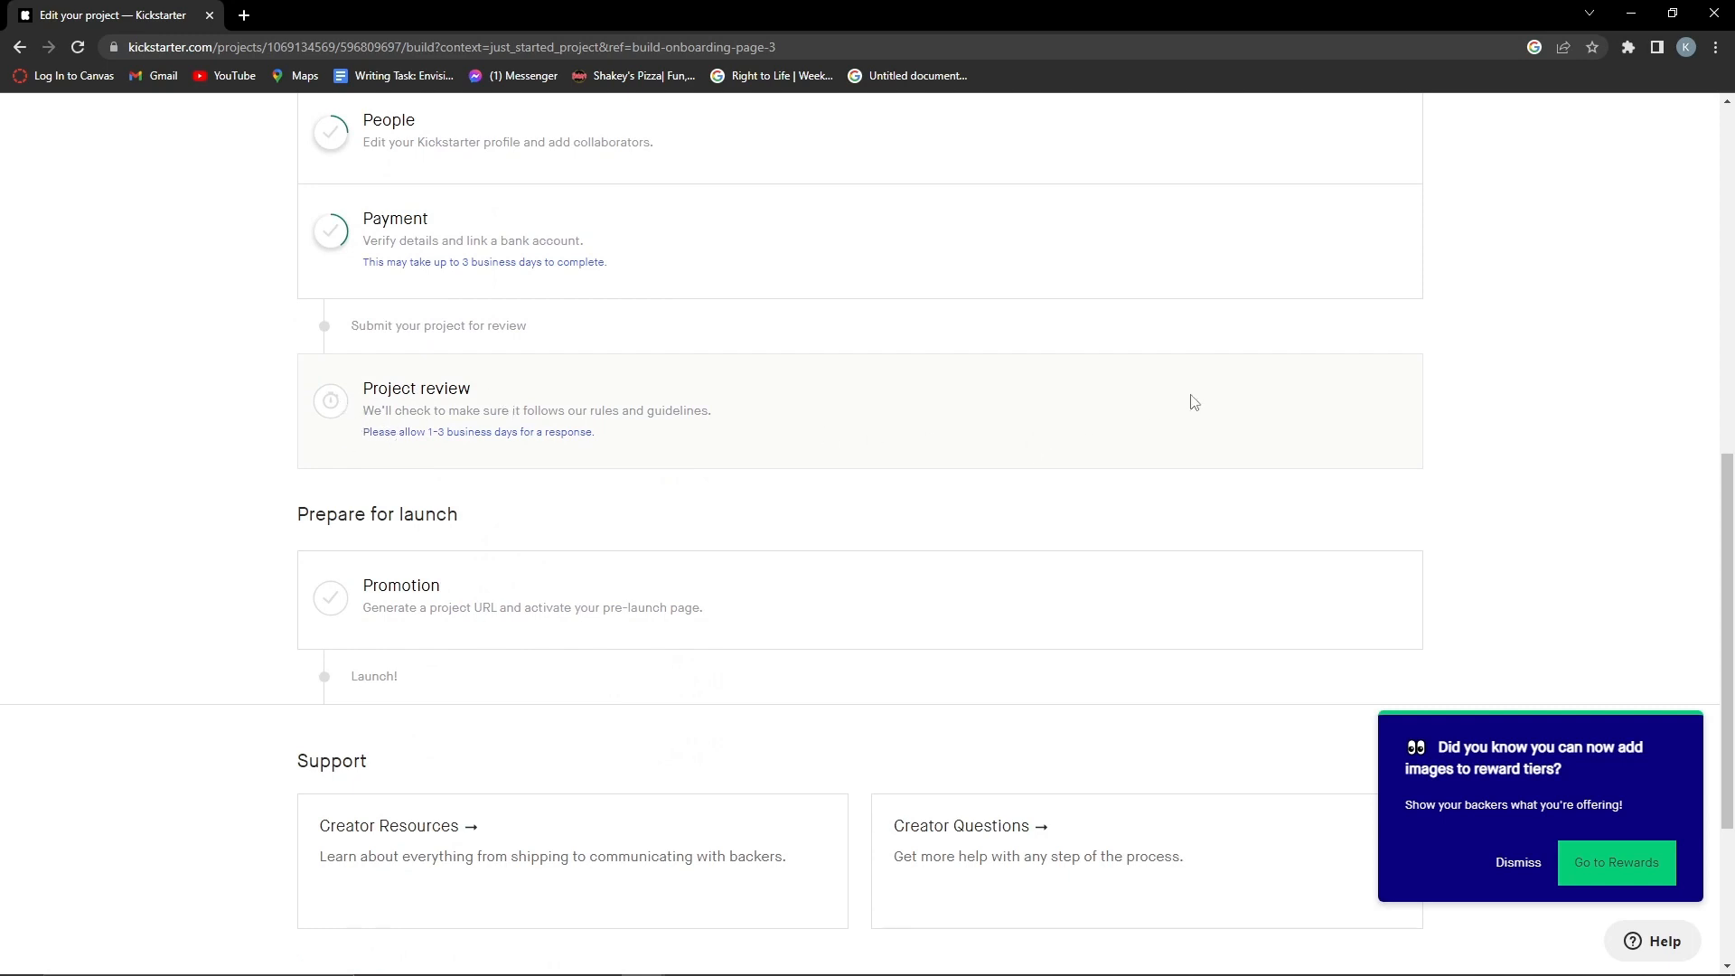